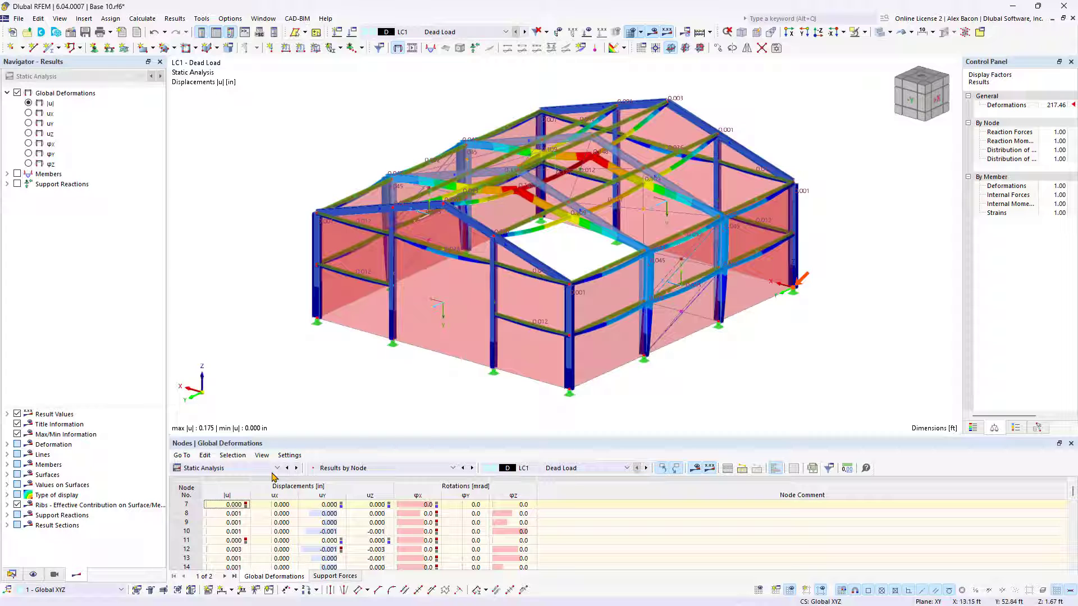
# Show the |u| colour legend for Dead Load global deformations and support reactions.
pyautogui.click(994, 428)
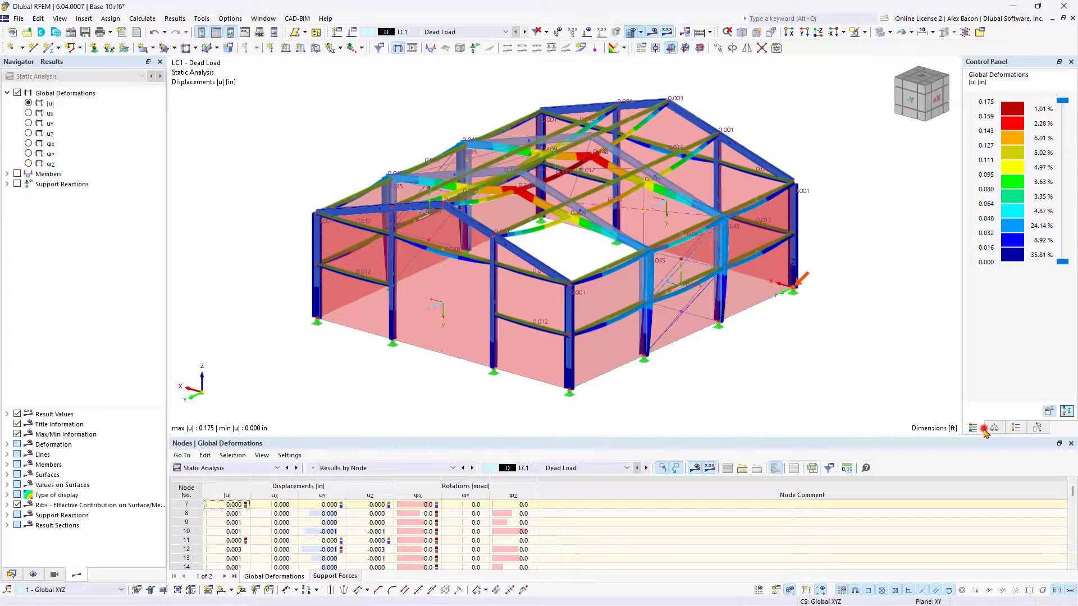
pyautogui.click(16, 184)
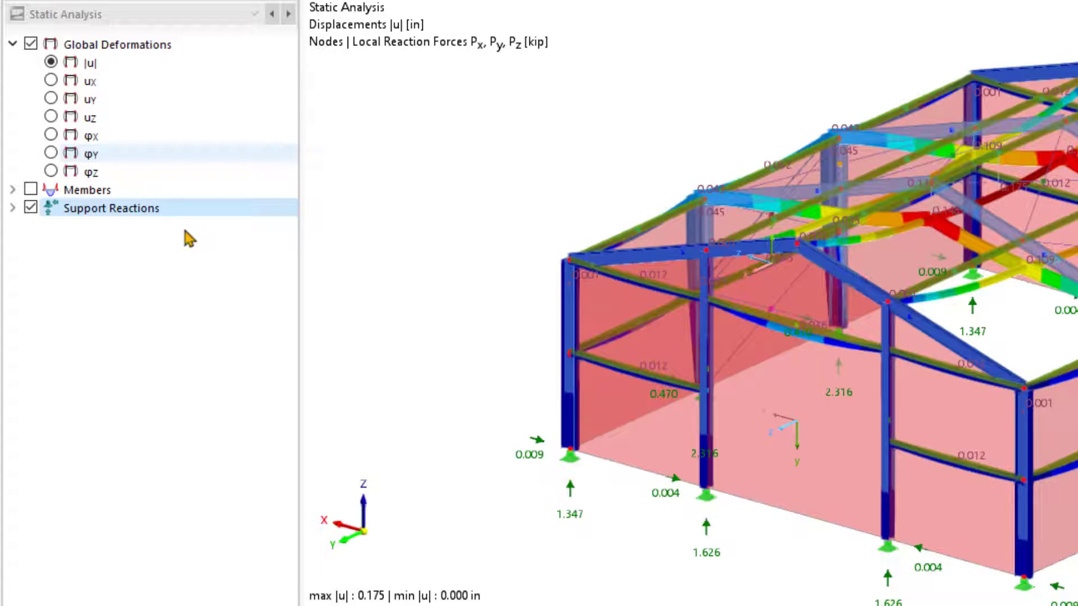
# Display member axial force N on the frame, keeping support reactions shown.
pyautogui.click(30, 190)
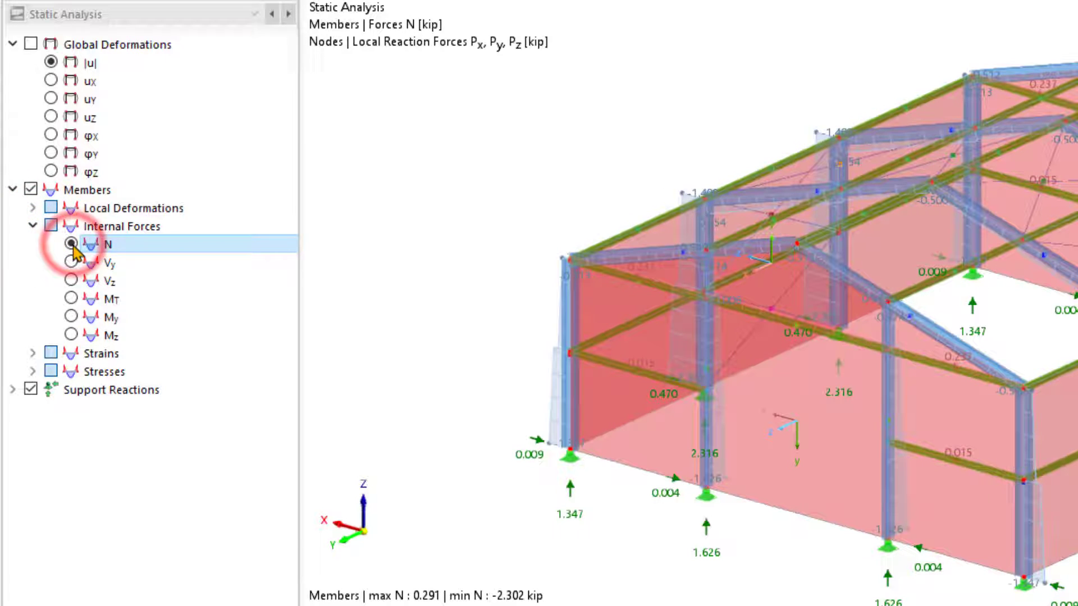
pyautogui.click(71, 244)
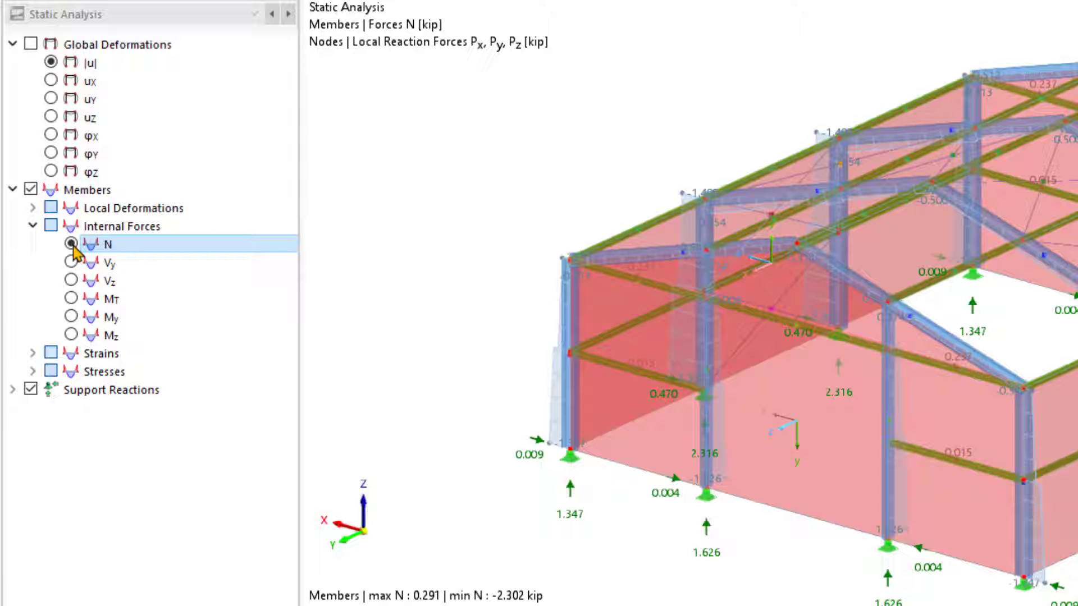
pyautogui.moveTo(14, 394)
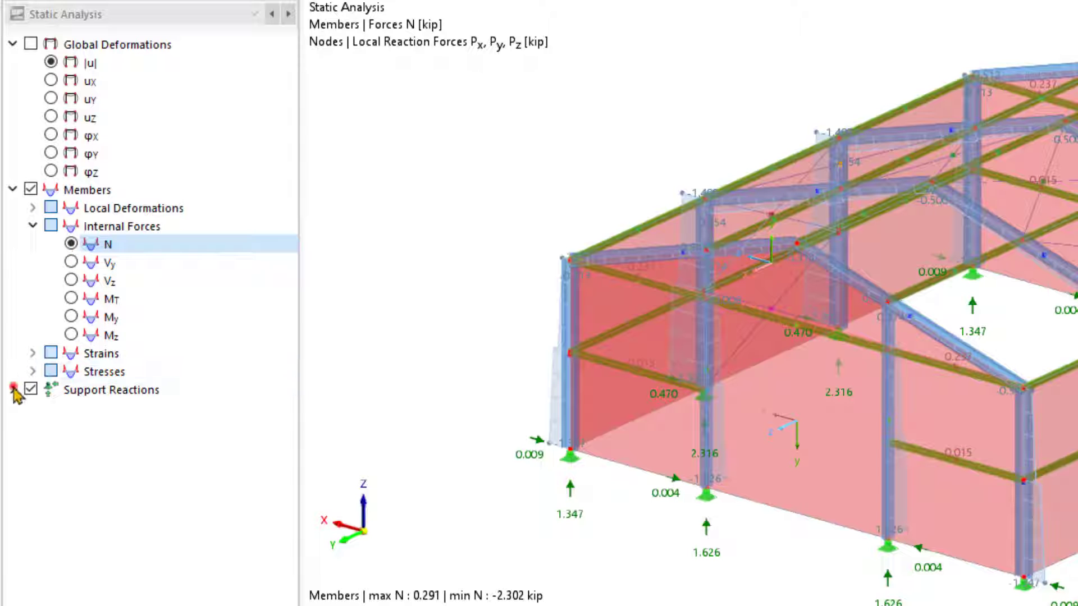
pyautogui.click(12, 390)
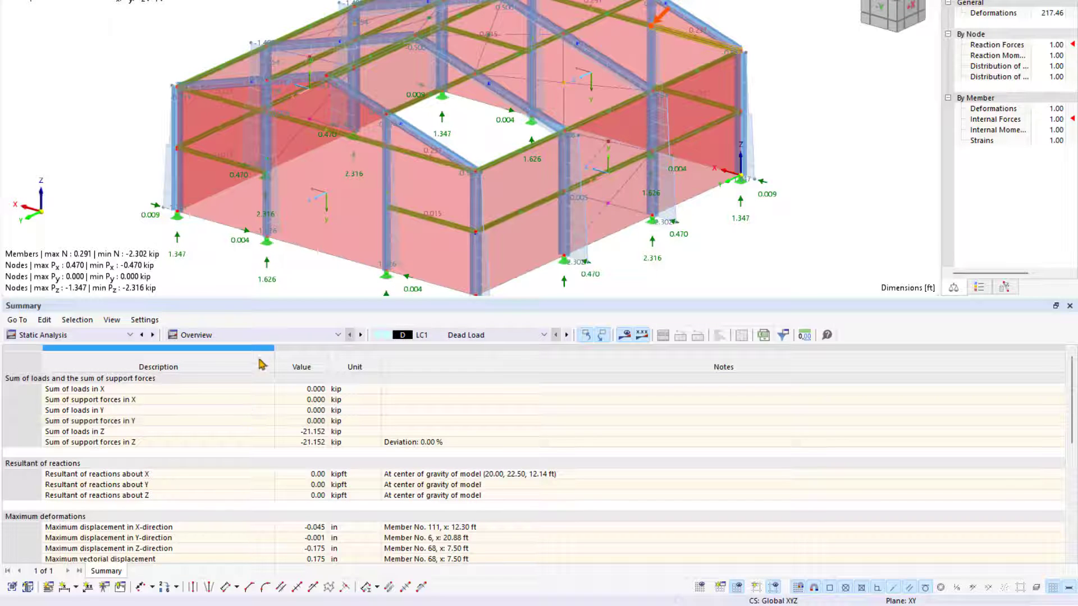
# Show the Summary table of load sums, support force sums and maximum deformations.
pyautogui.click(195, 334)
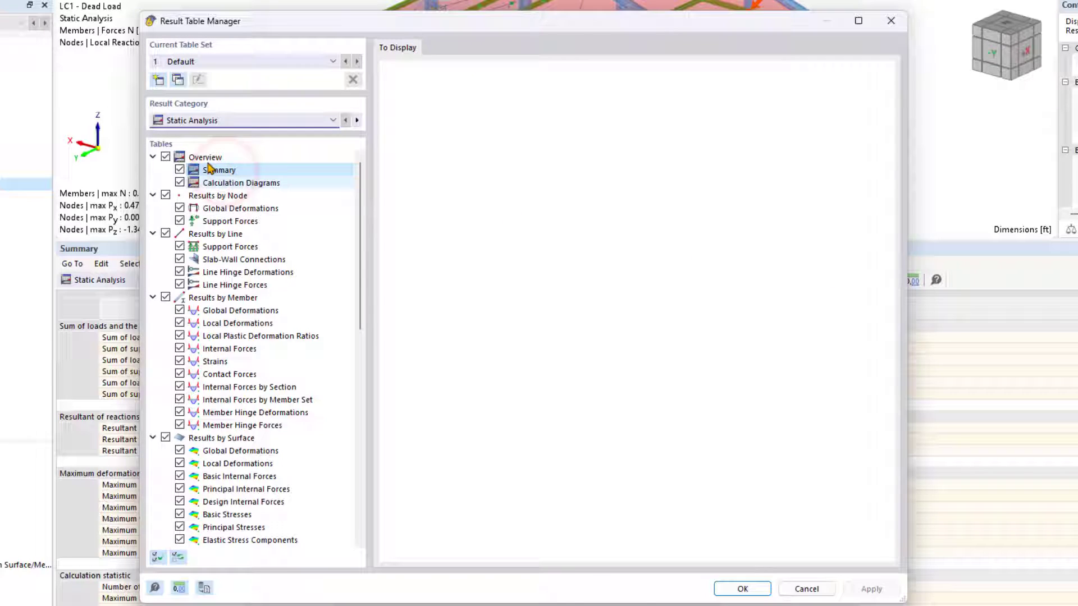
pyautogui.click(242, 209)
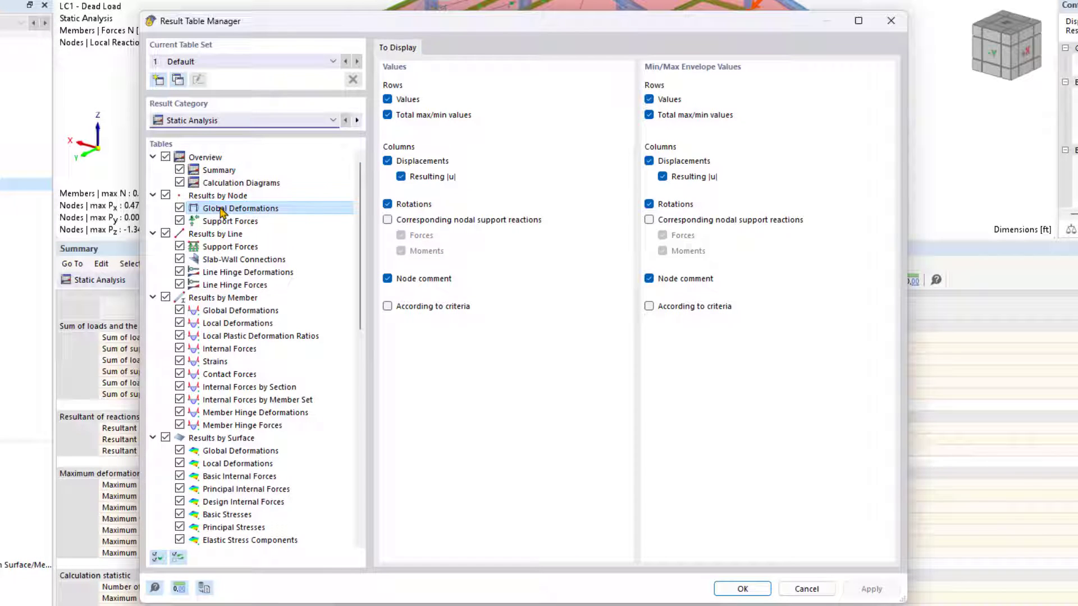
pyautogui.click(240, 310)
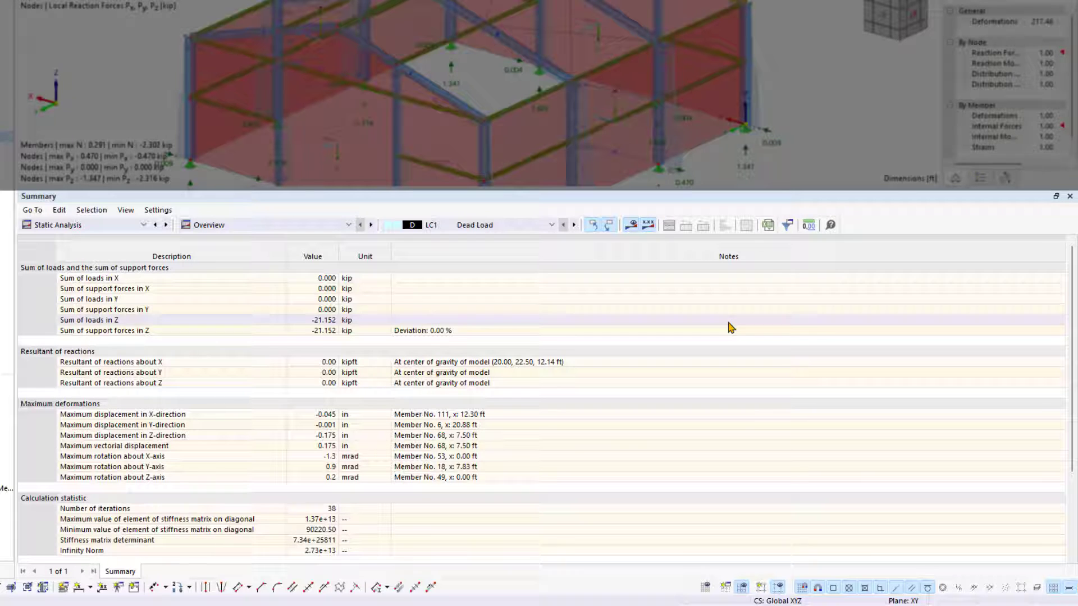
# Switch the results table from Overview to nodal global deformations by node.
pyautogui.click(550, 225)
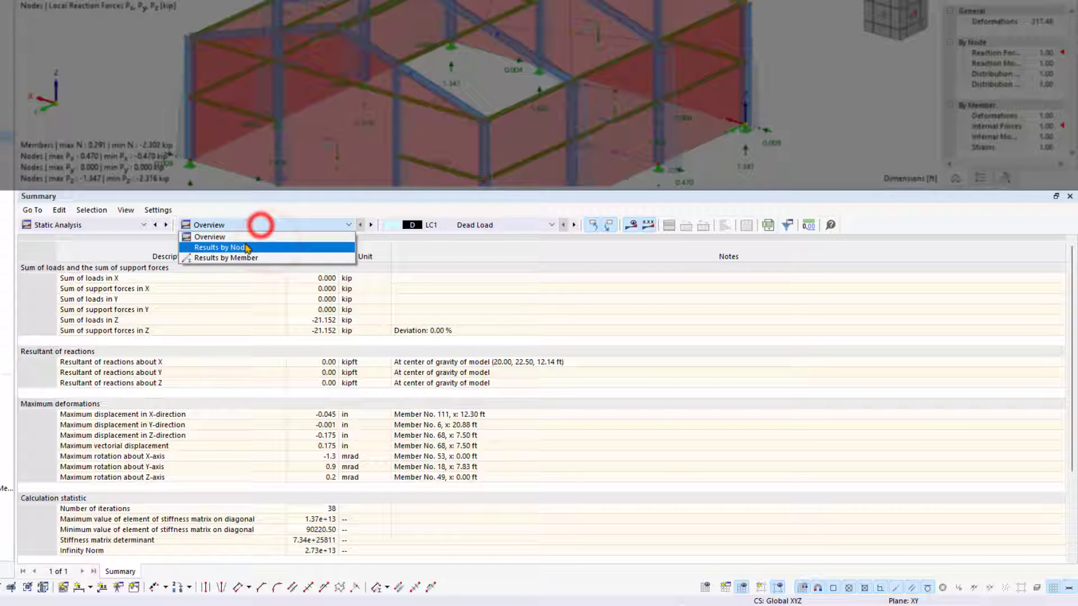
pyautogui.click(219, 248)
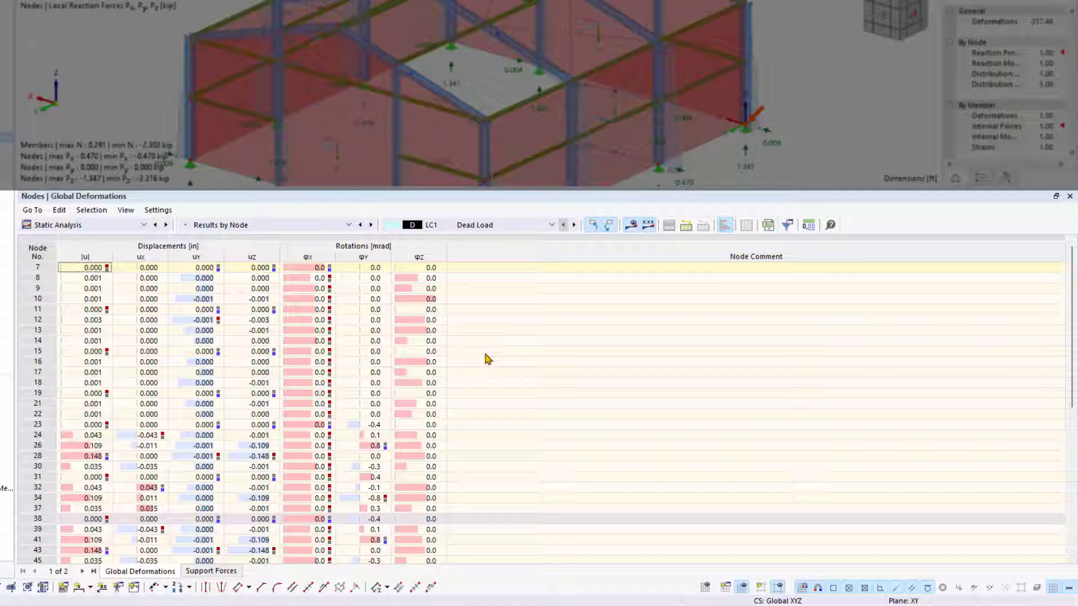
# View nodal support forces, then list global deformations by member.
pyautogui.click(211, 570)
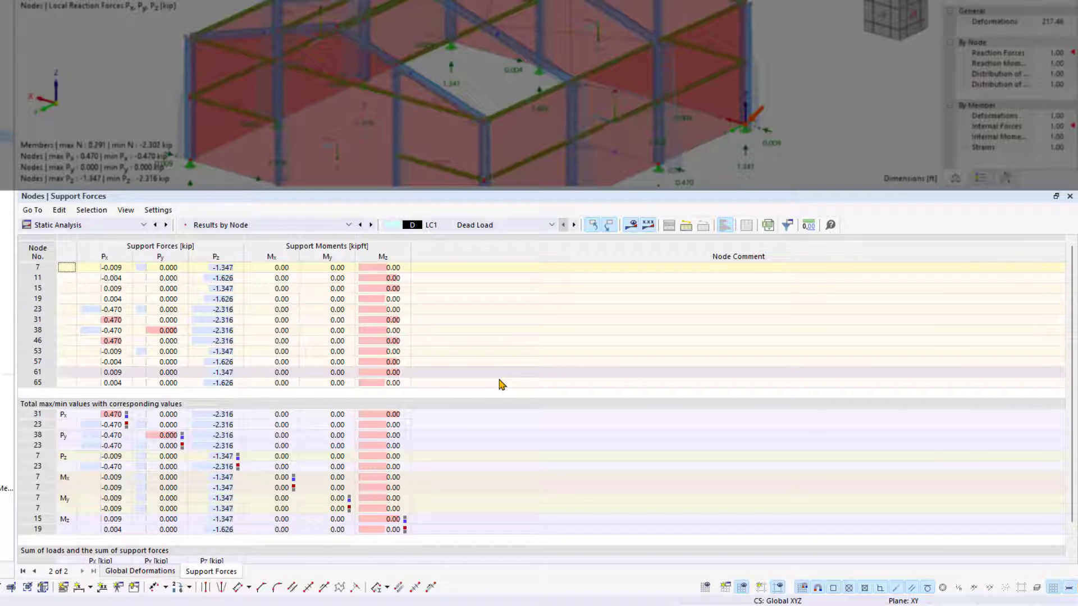
pyautogui.click(140, 571)
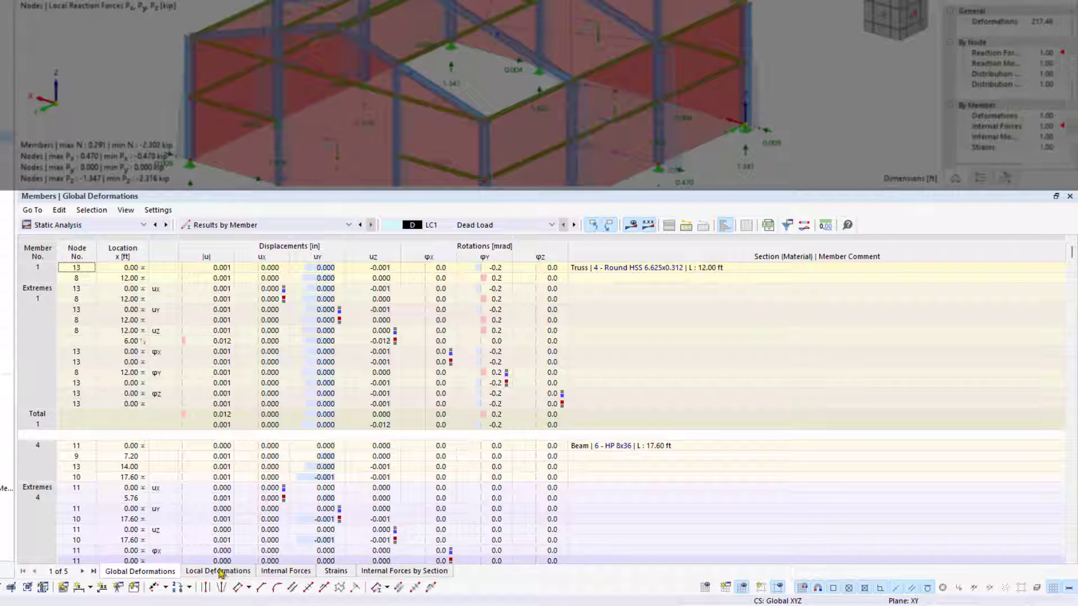
# Show members' local deformations, then their internal forces N, V and M.
pyautogui.click(217, 572)
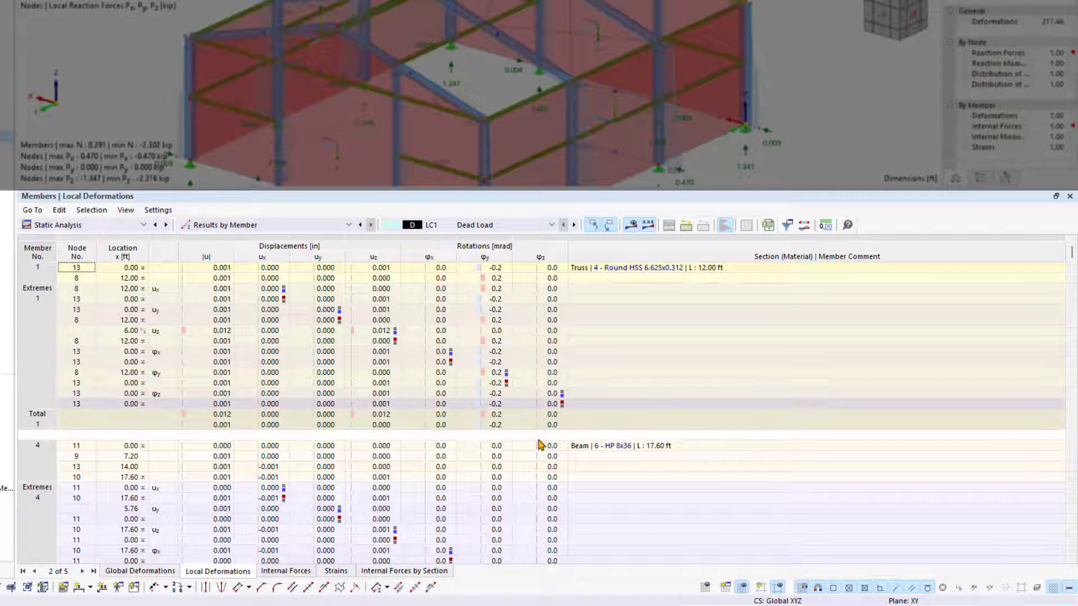
pyautogui.click(286, 572)
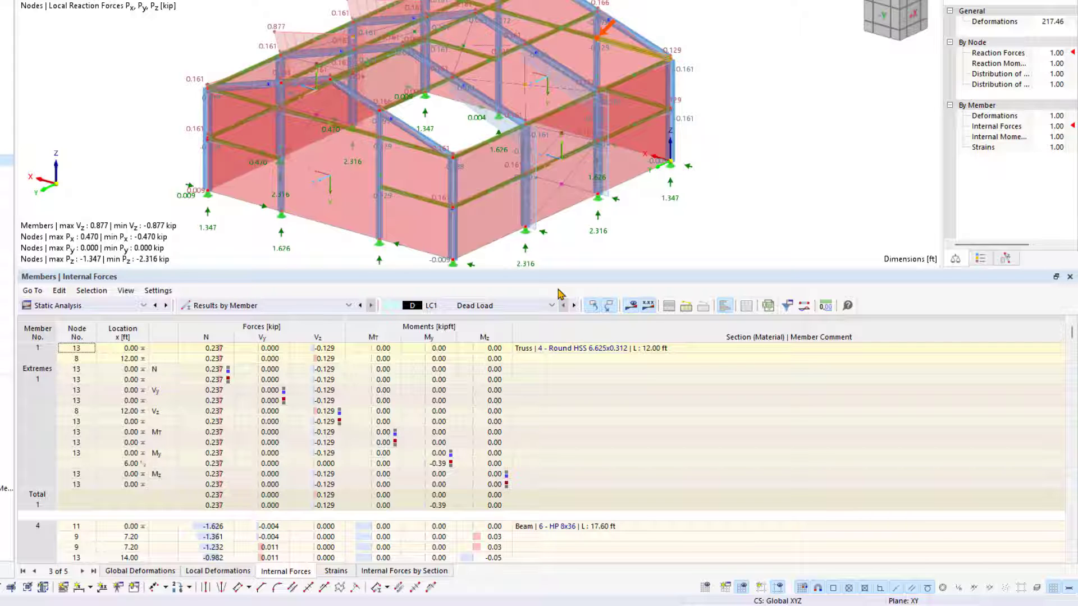
pyautogui.moveTo(454, 233)
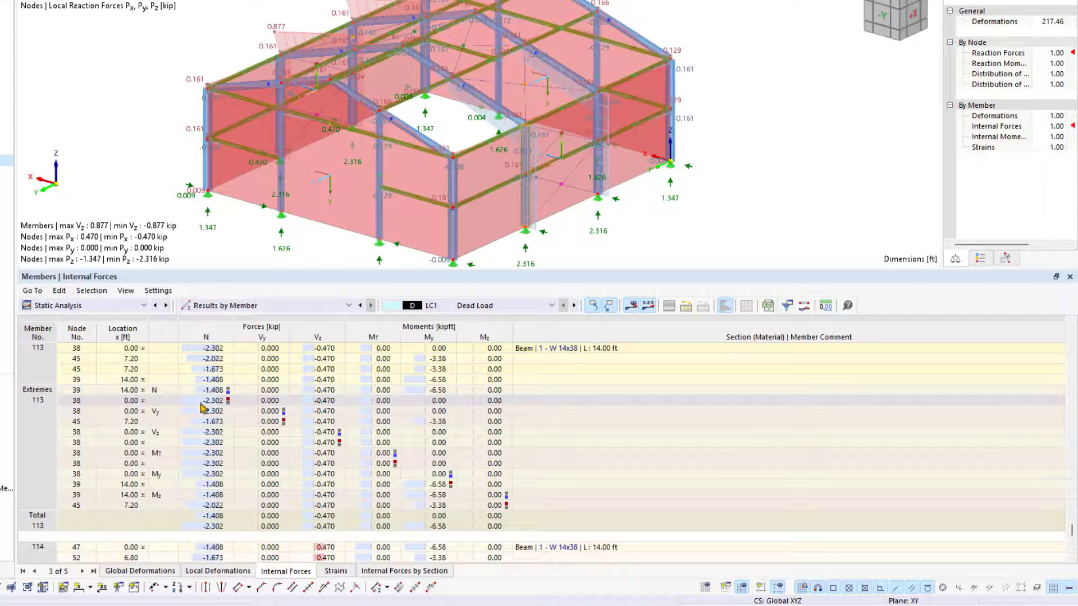
# Select member 113's internal forces and synchronize the table selection with the model.
pyautogui.click(75, 380)
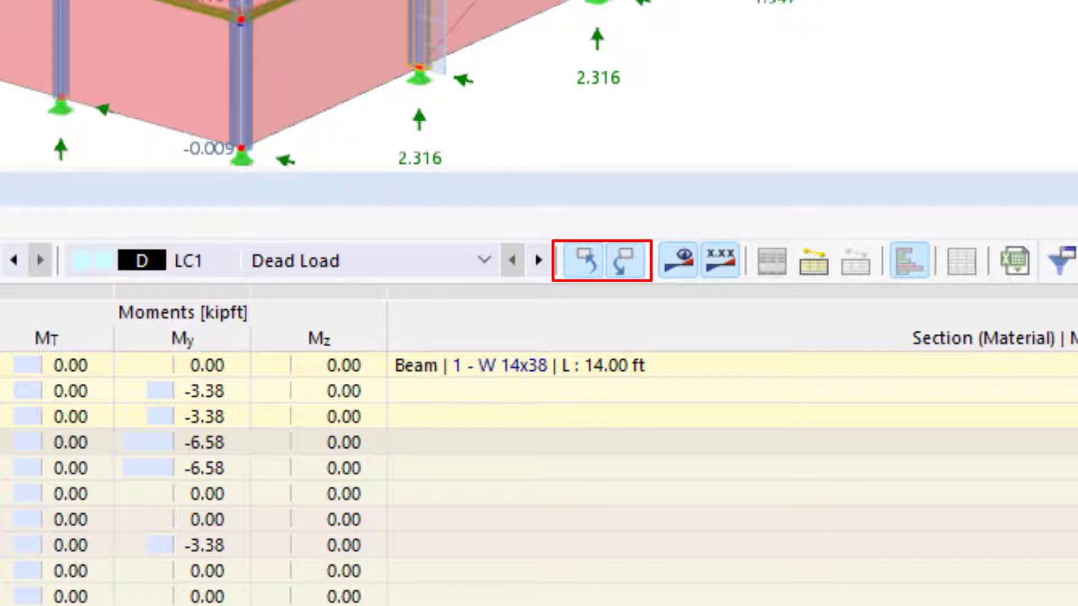
pyautogui.click(577, 260)
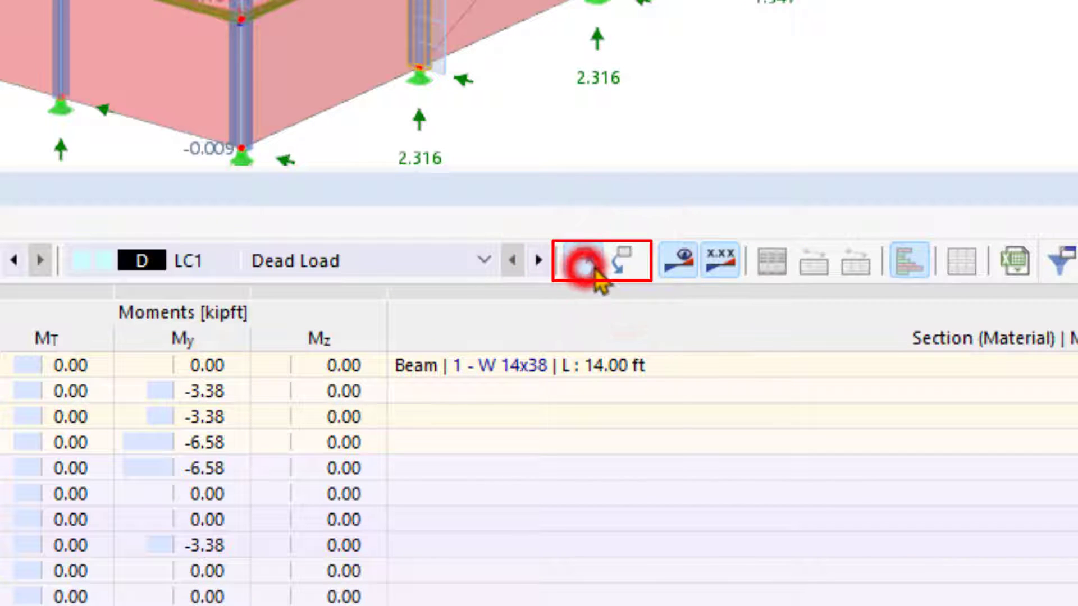
pyautogui.click(579, 262)
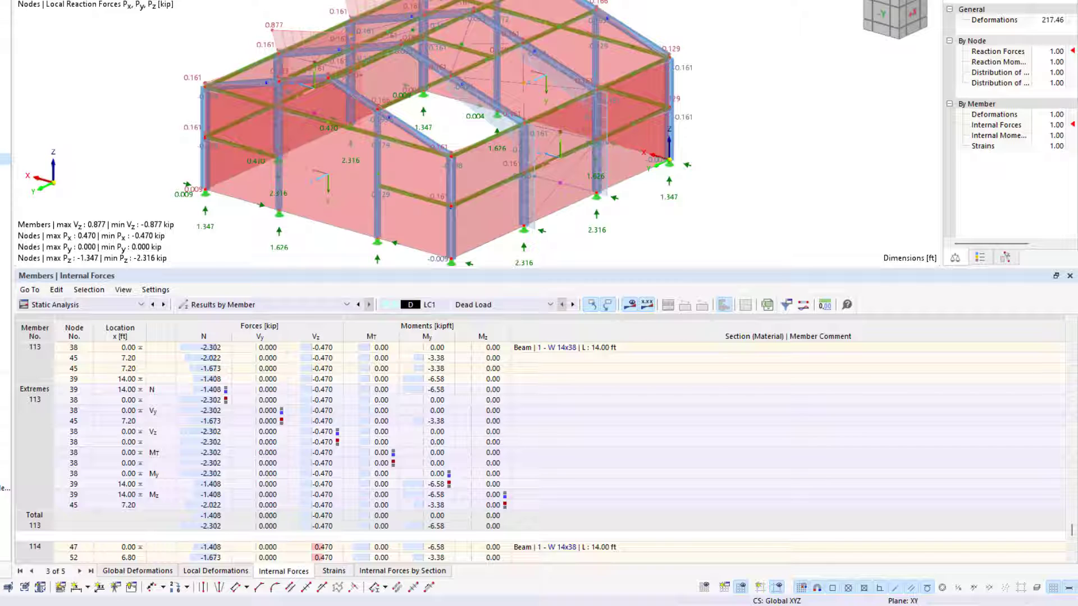
pyautogui.moveTo(524, 159)
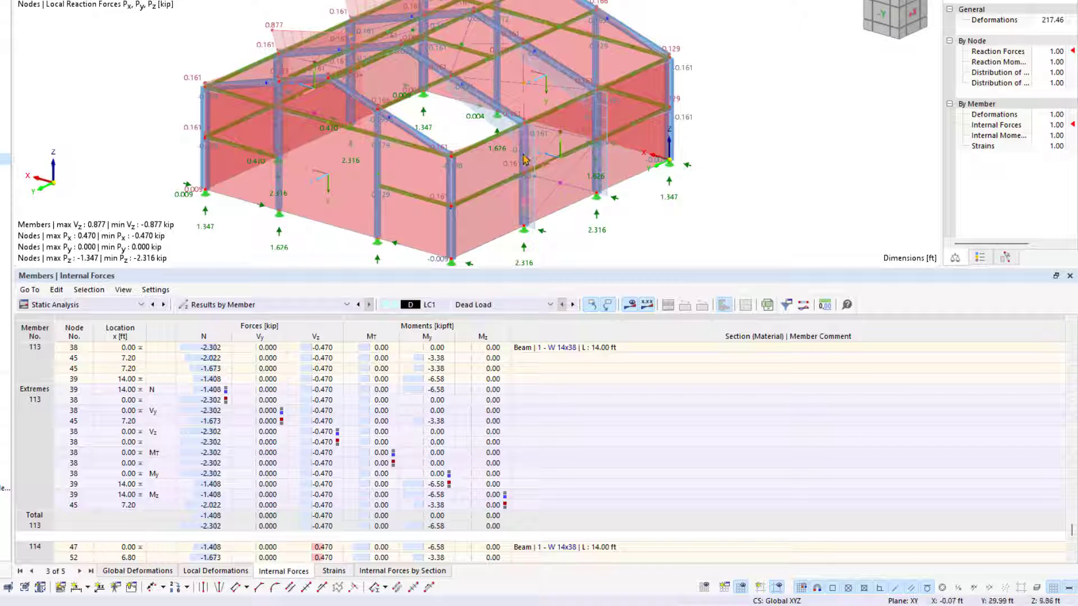
pyautogui.moveTo(522, 159)
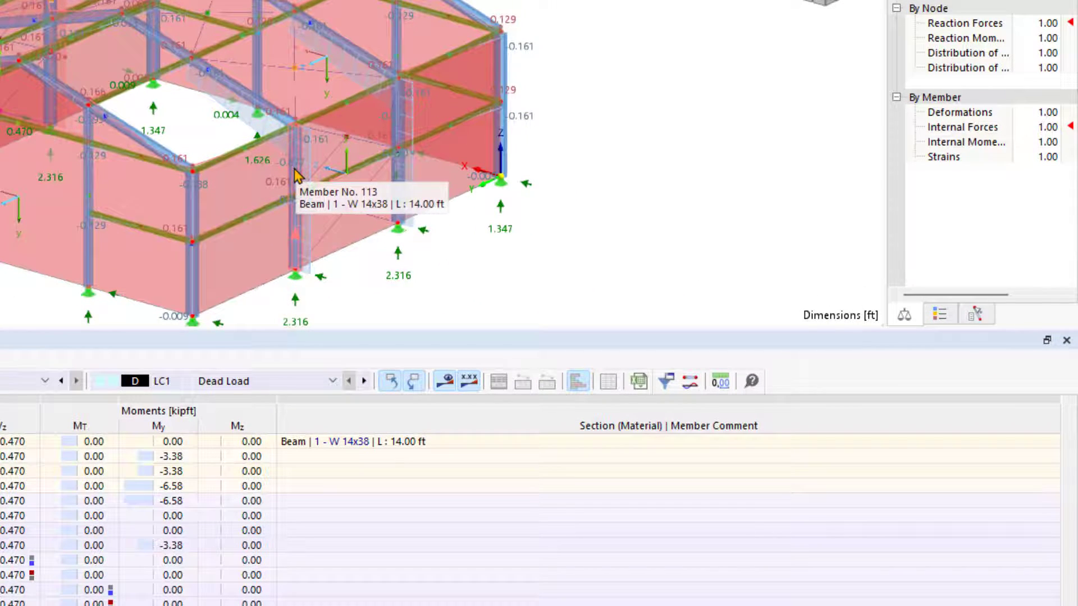
# Open Result Diagrams for member 113 showing |u| and shear force Vz.
pyautogui.rightClick(296, 175)
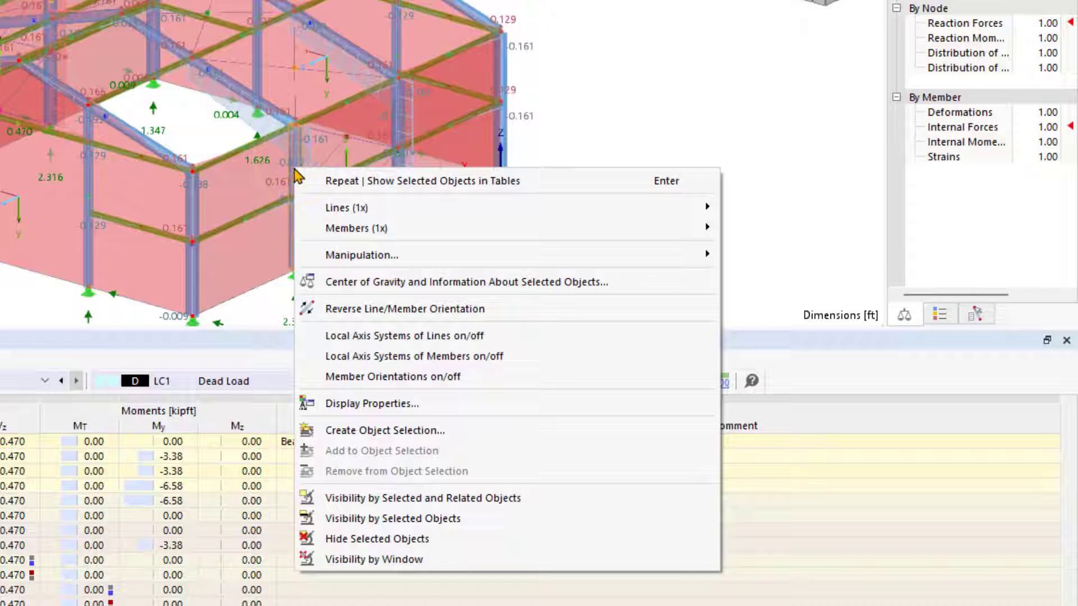
pyautogui.moveTo(356, 228)
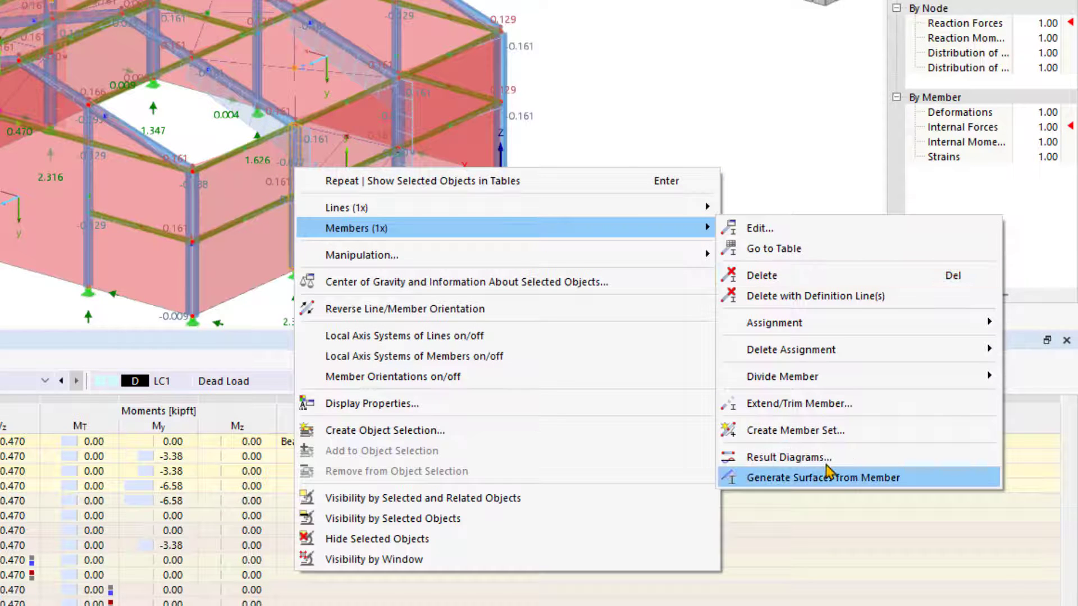
pyautogui.click(789, 457)
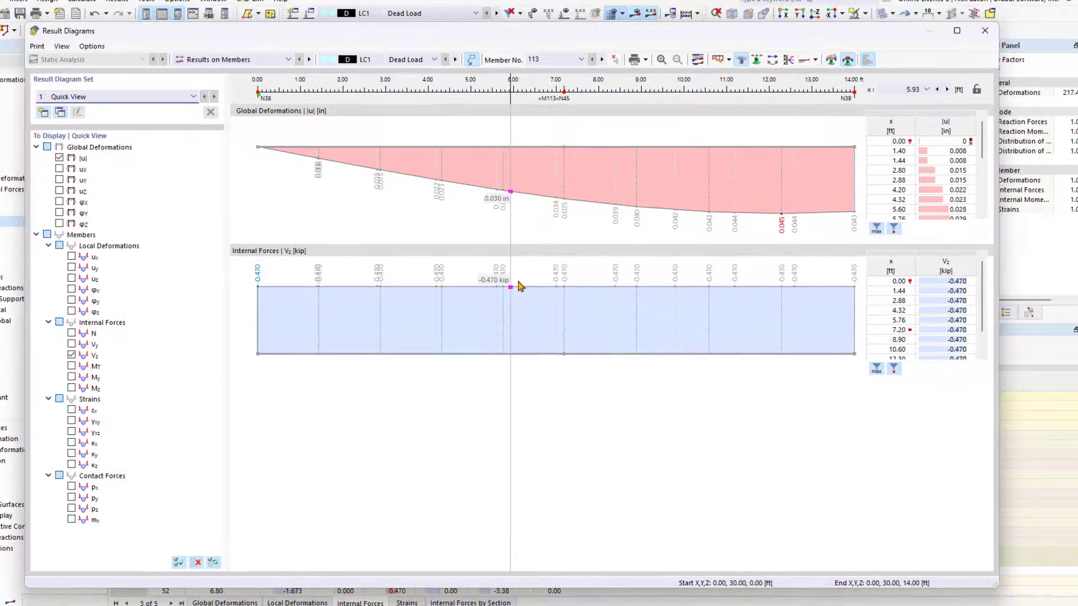